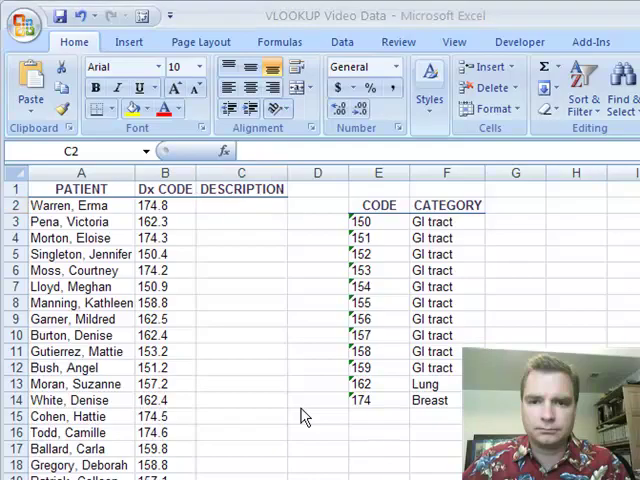
Review the first patient's diagnosis code against code 174 and its Breast category in the lookup table
{"action": "left_click", "coordinate": [240, 204]}
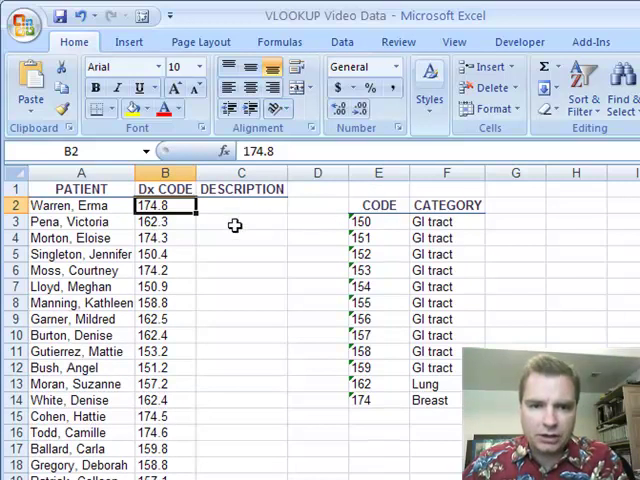
{"action": "mouse_move", "coordinate": [248, 244]}
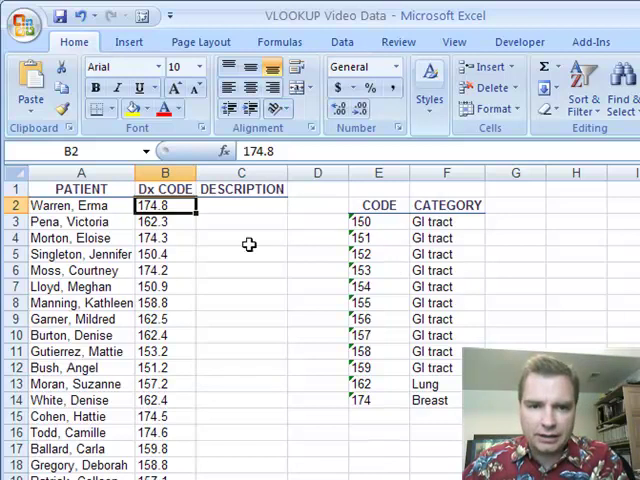
{"action": "mouse_move", "coordinate": [160, 252]}
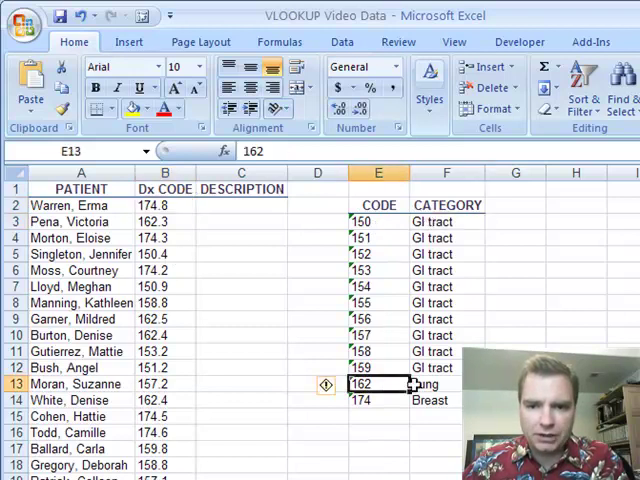
{"action": "left_click", "coordinate": [378, 400]}
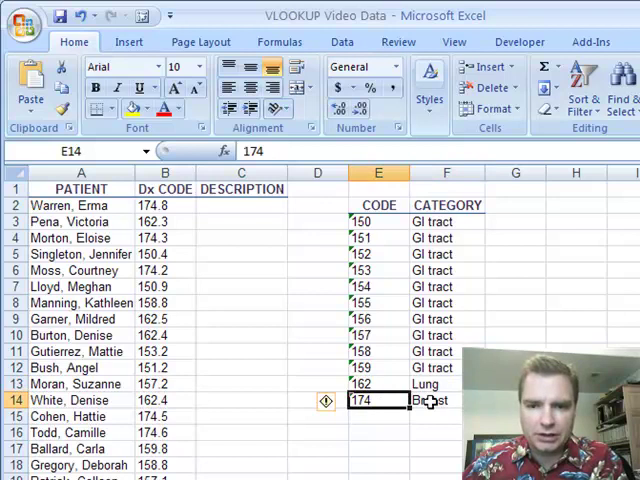
{"action": "left_click", "coordinate": [446, 400]}
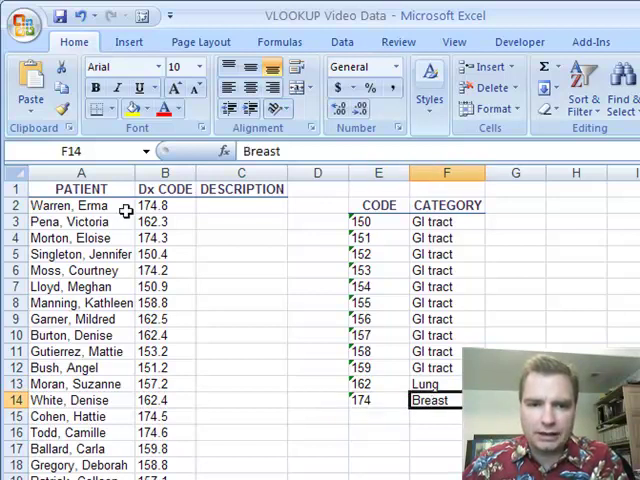
{"action": "mouse_move", "coordinate": [124, 196]}
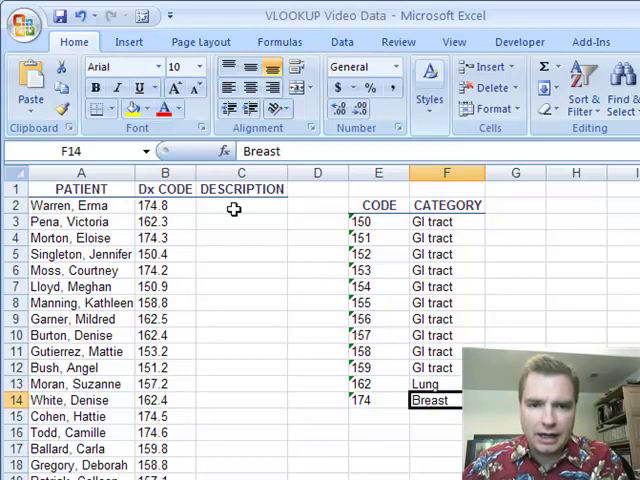
{"action": "left_click", "coordinate": [164, 204]}
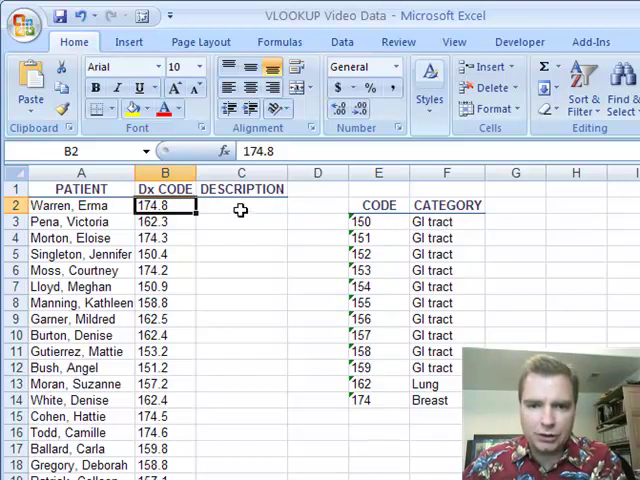
Begin a formula with =left( in the first patient's DESCRIPTION cell C2
{"action": "left_click", "coordinate": [240, 204]}
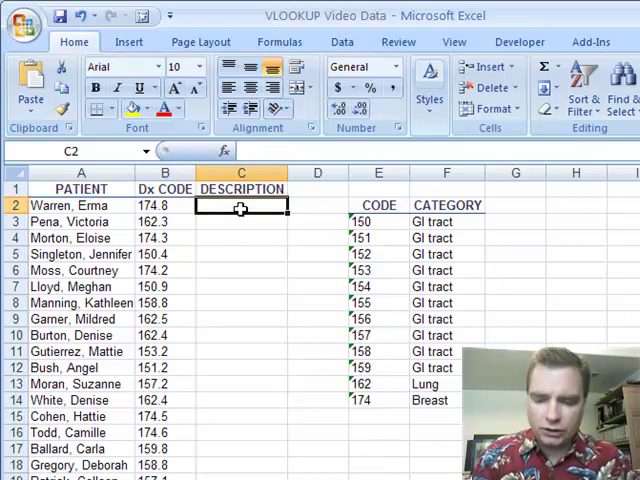
{"action": "type", "text": "=left"}
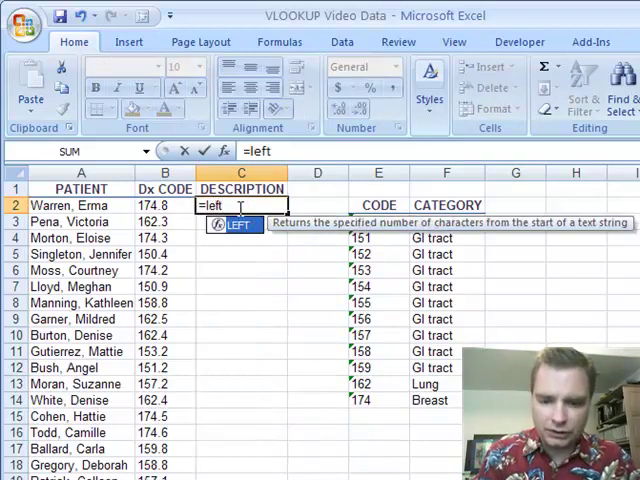
{"action": "type", "text": "("}
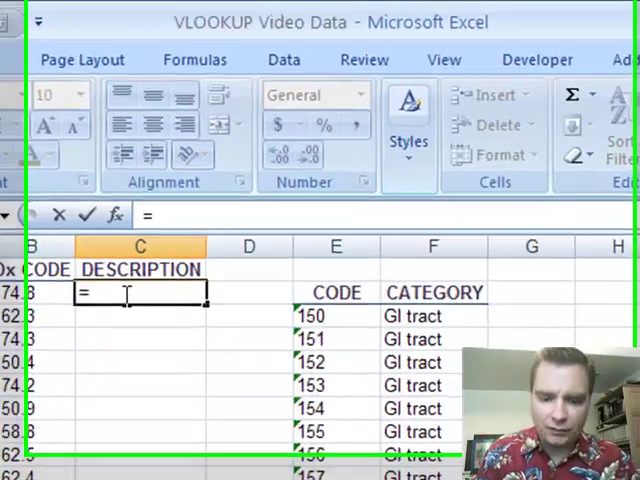
Enter =vlookup(left(B2,3),$E$3:$F$14,2,false to return the category for the code's first three digits
{"action": "type", "text": "vlookup("}
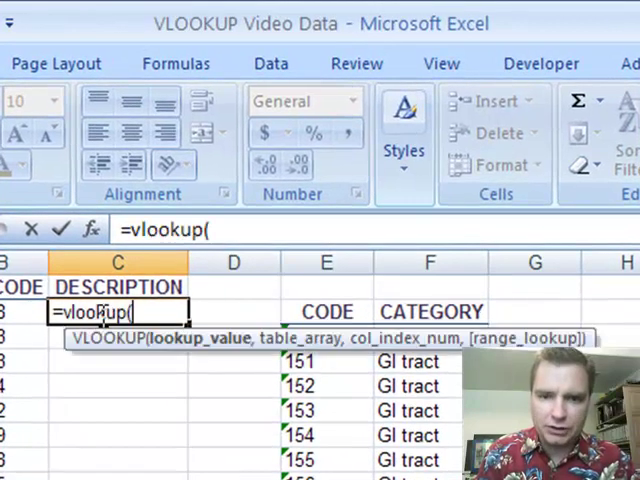
{"action": "type", "text": "lef"}
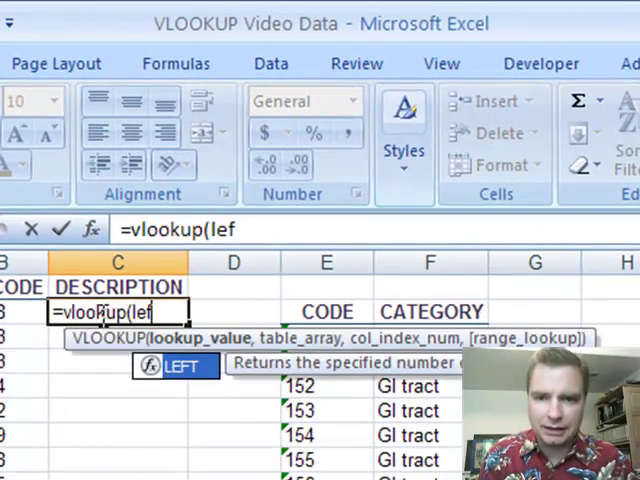
{"action": "type", "text": "t(B2,3"}
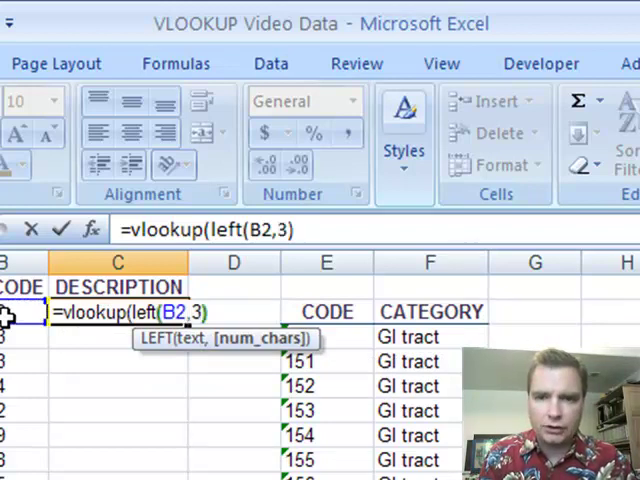
{"action": "type", "text": "),$E$3:$F$14,"}
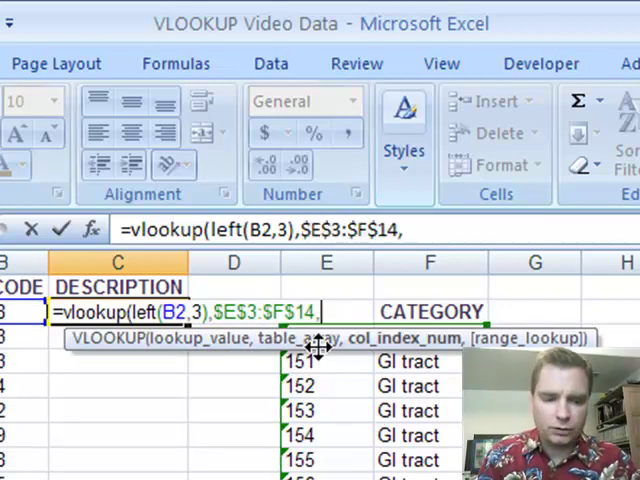
{"action": "type", "text": "2,"}
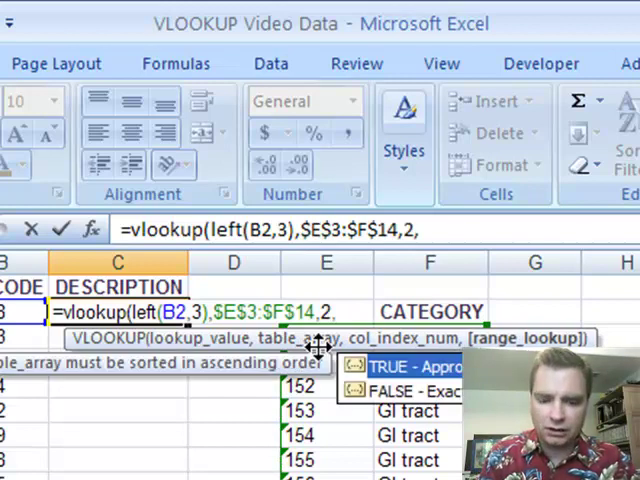
{"action": "type", "text": "fals"}
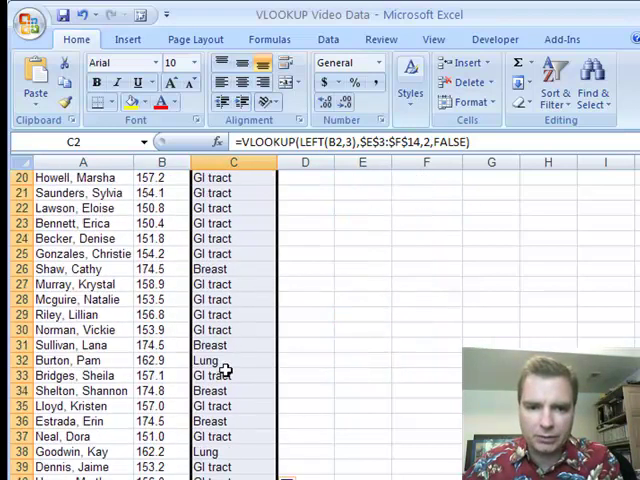
Scroll back to the top to view the filled DESCRIPTION column
{"action": "scroll", "scroll_direction": "up", "scroll_amount": 3}
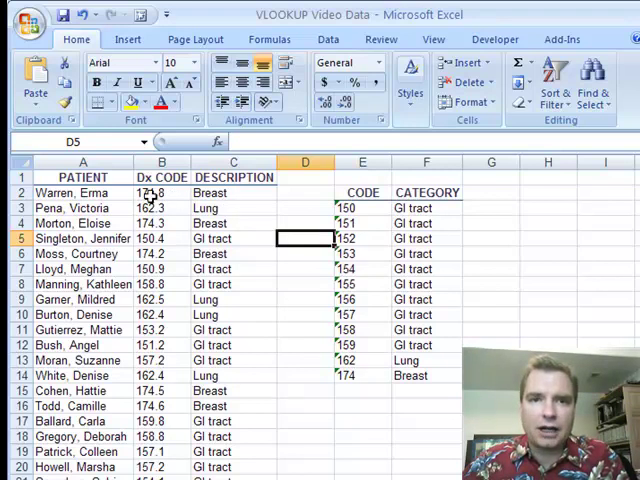
{"action": "mouse_move", "coordinate": [284, 220]}
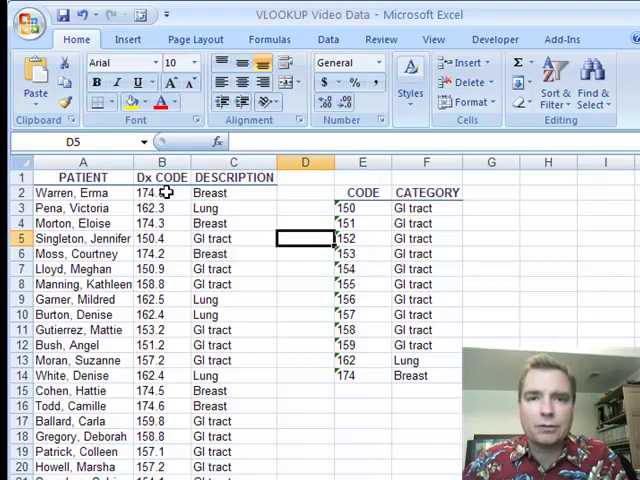
{"action": "left_click", "coordinate": [232, 208]}
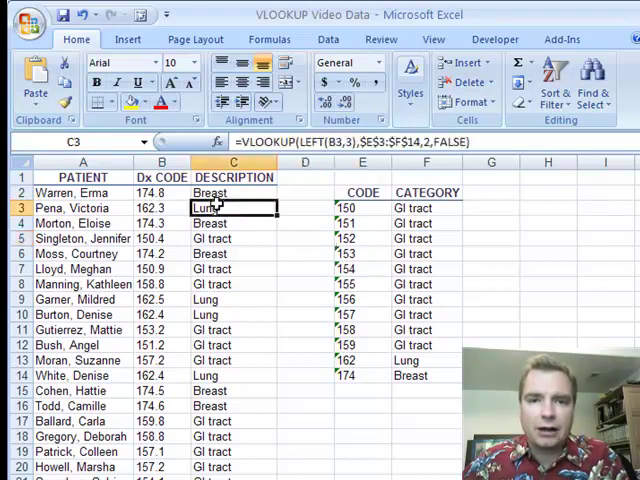